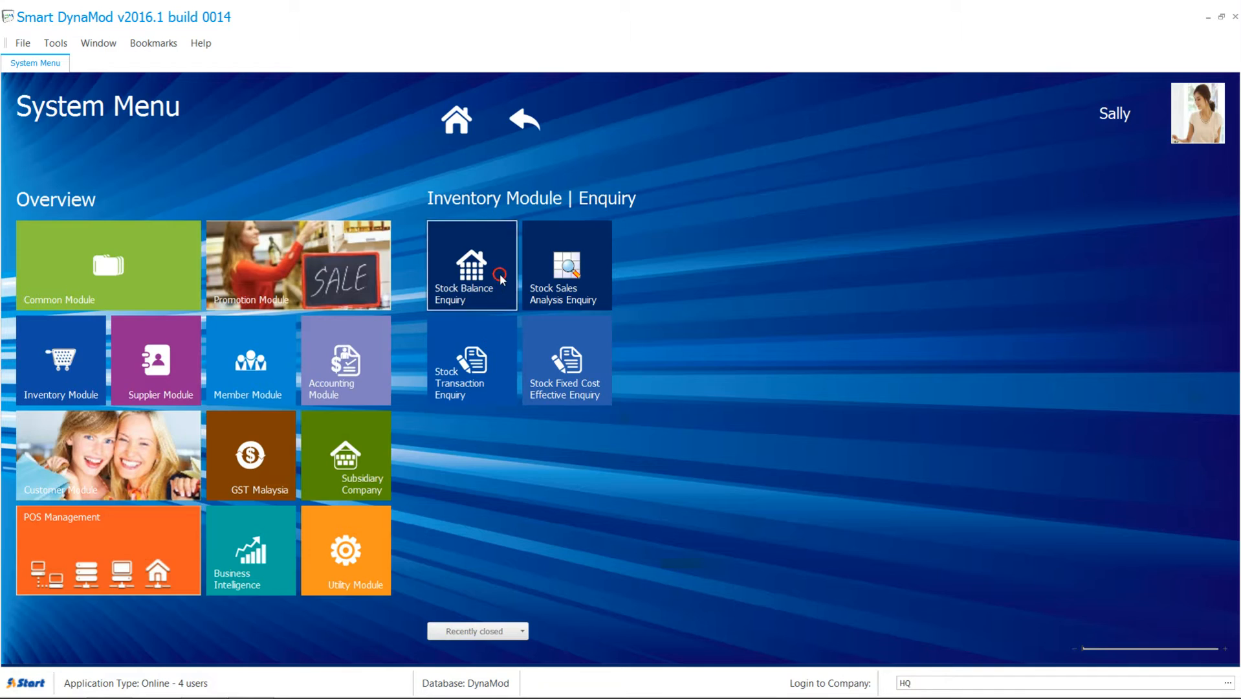
# Step: Restrict the Stock Balance Enquiry's Stock filter to six multi-selected stock items
pyautogui.click(471, 265)
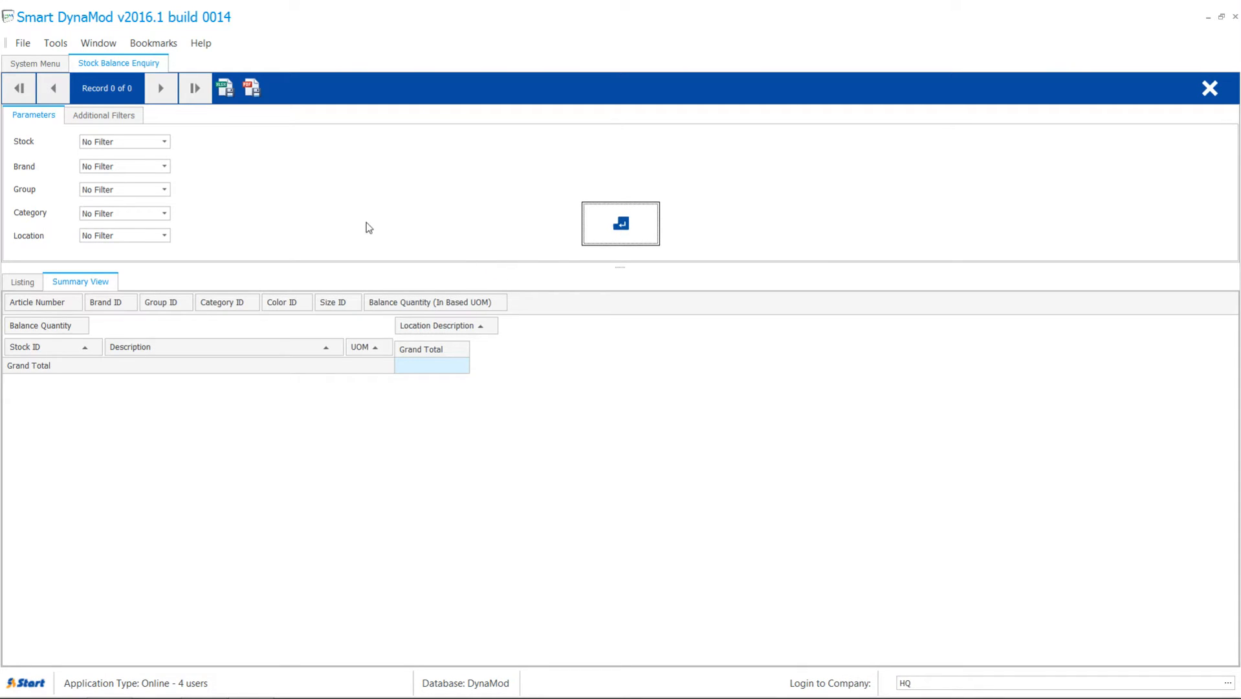
pyautogui.click(164, 141)
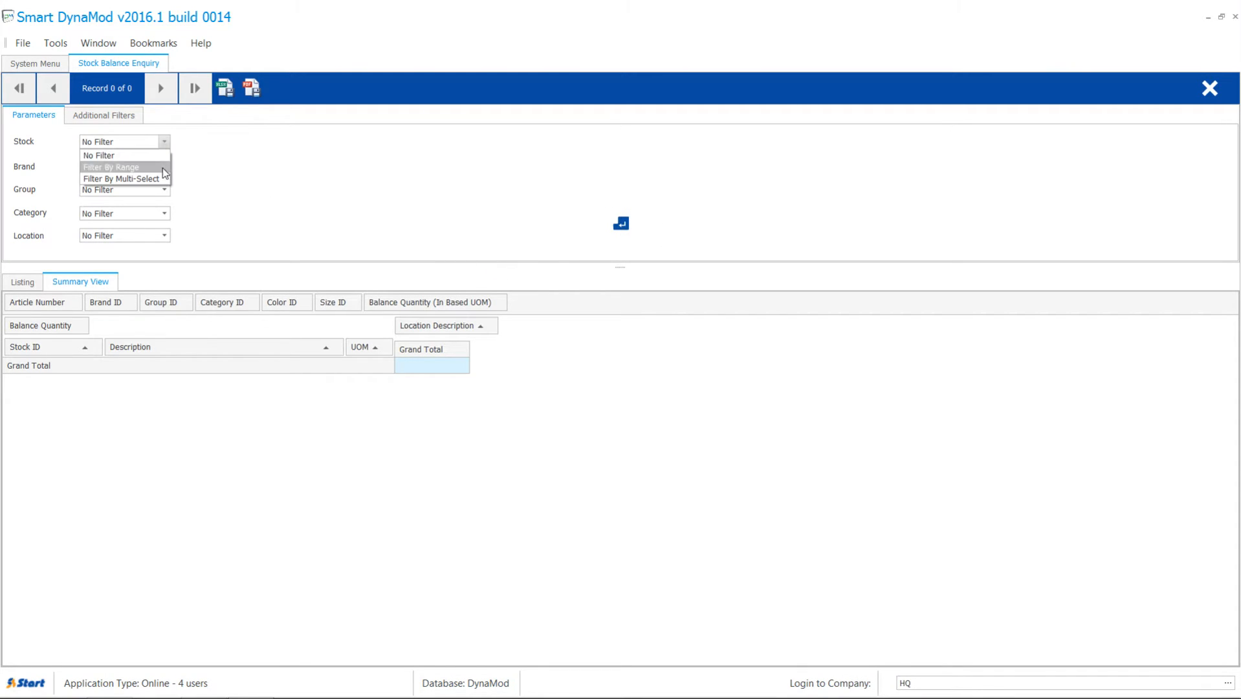
pyautogui.click(121, 179)
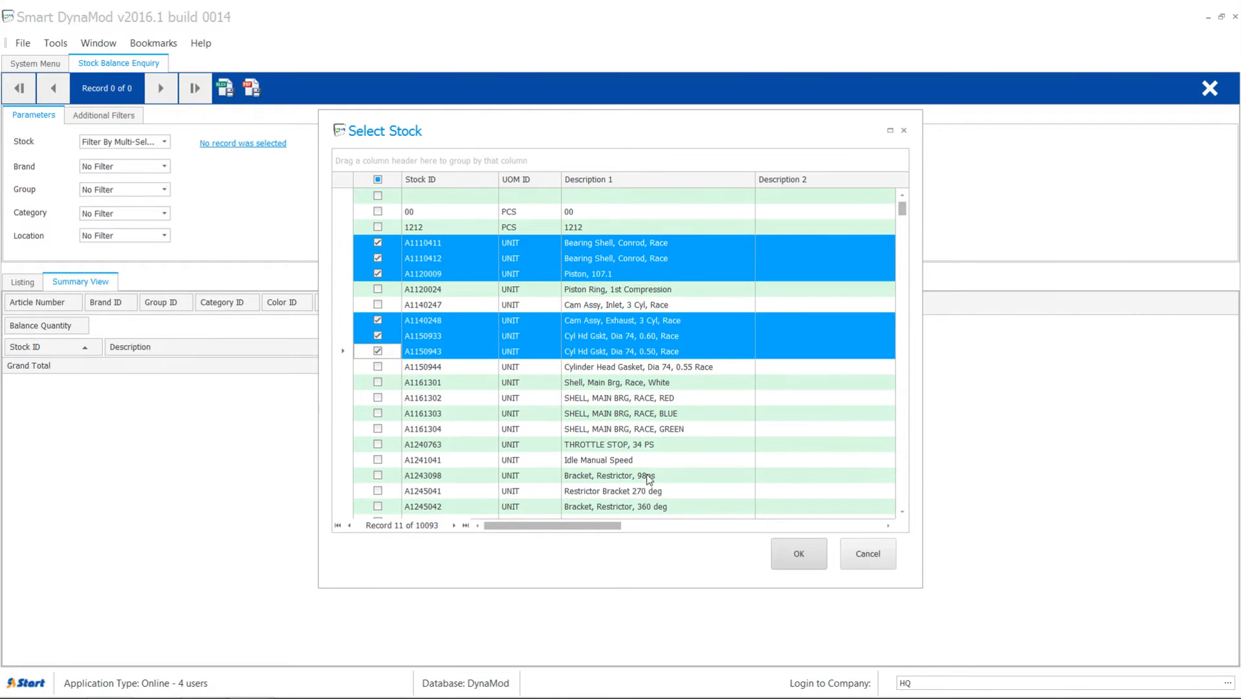
pyautogui.click(798, 553)
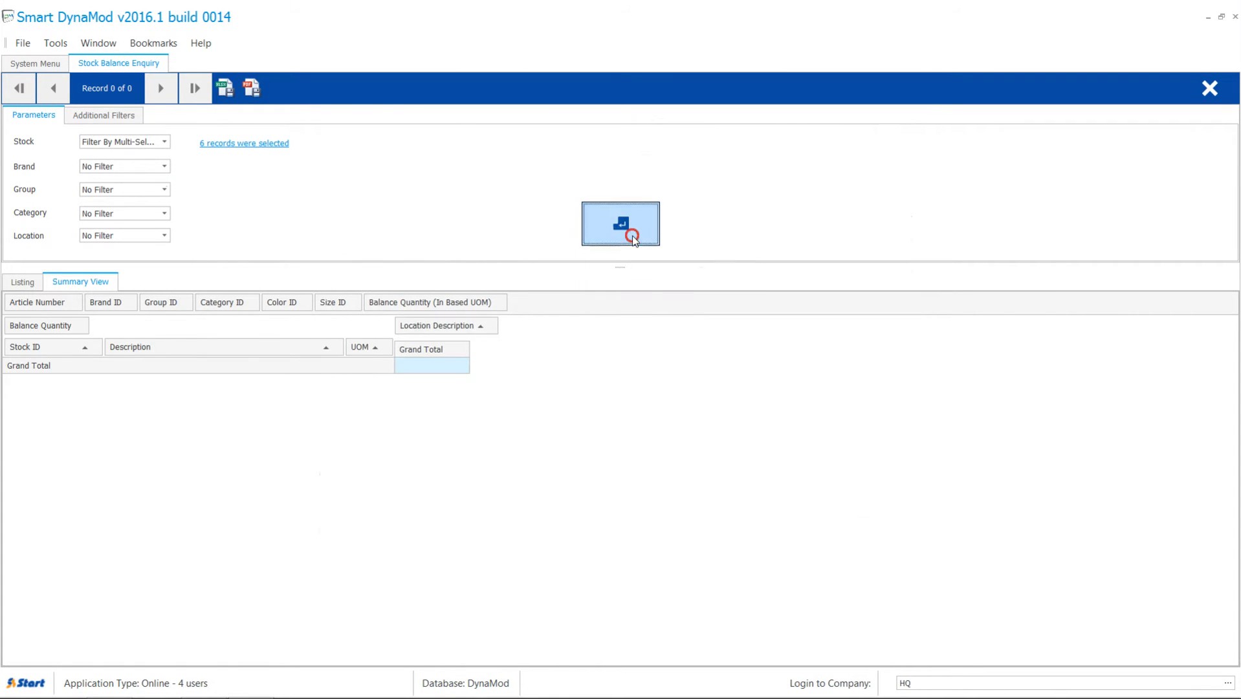
# Step: Retrieve the balances, then bring up the Stock Transaction Enquiry with its 12 June 2016 transactions
pyautogui.click(622, 223)
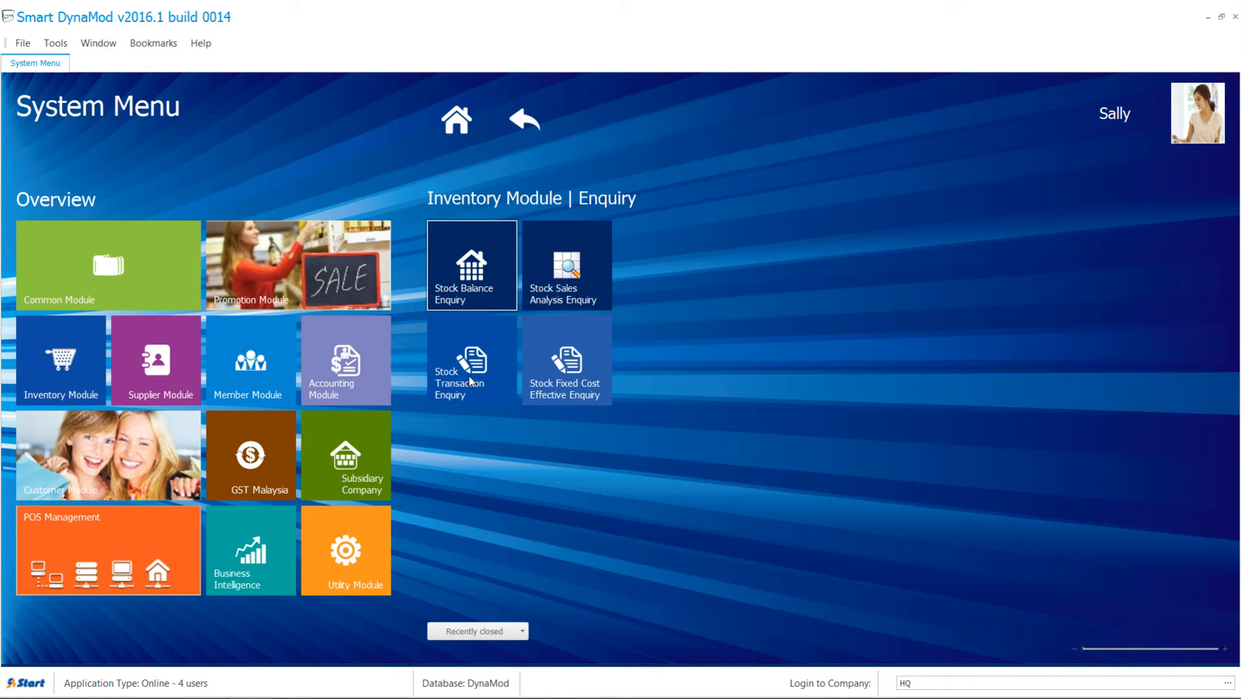
pyautogui.click(471, 364)
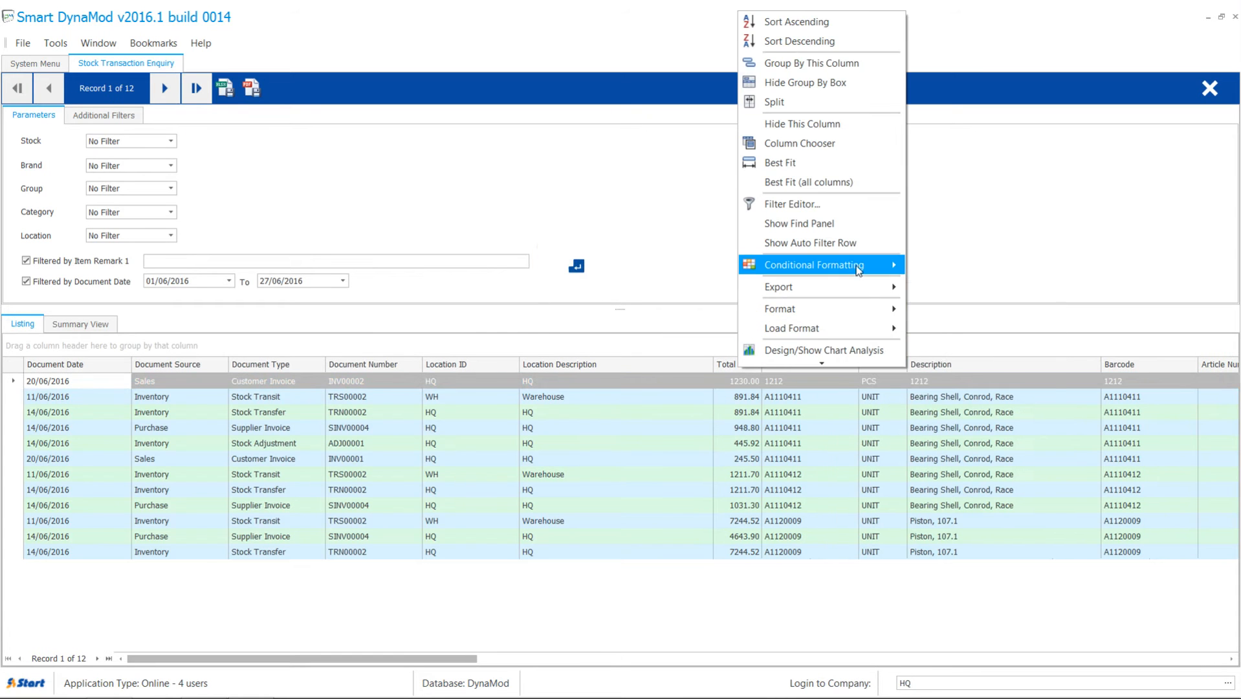
# Step: Add a Greater Than 1000 rule on Total Price with Green Fill
pyautogui.click(815, 264)
pyautogui.write('1000')
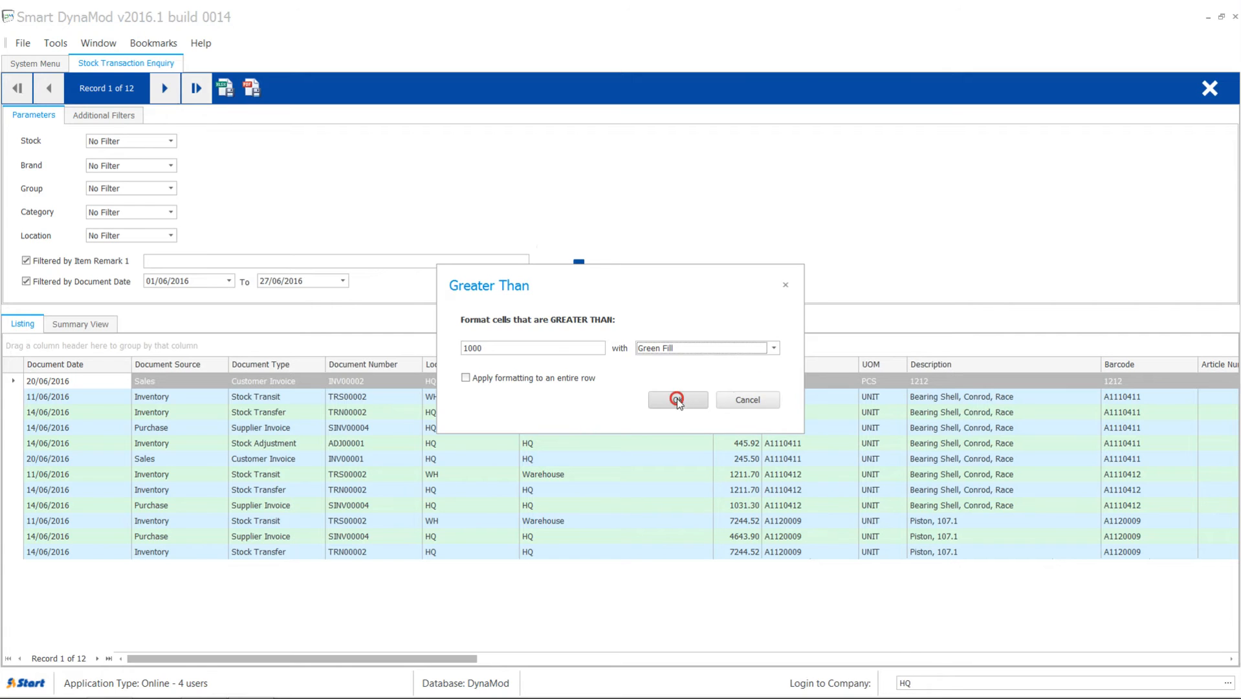
pyautogui.click(677, 400)
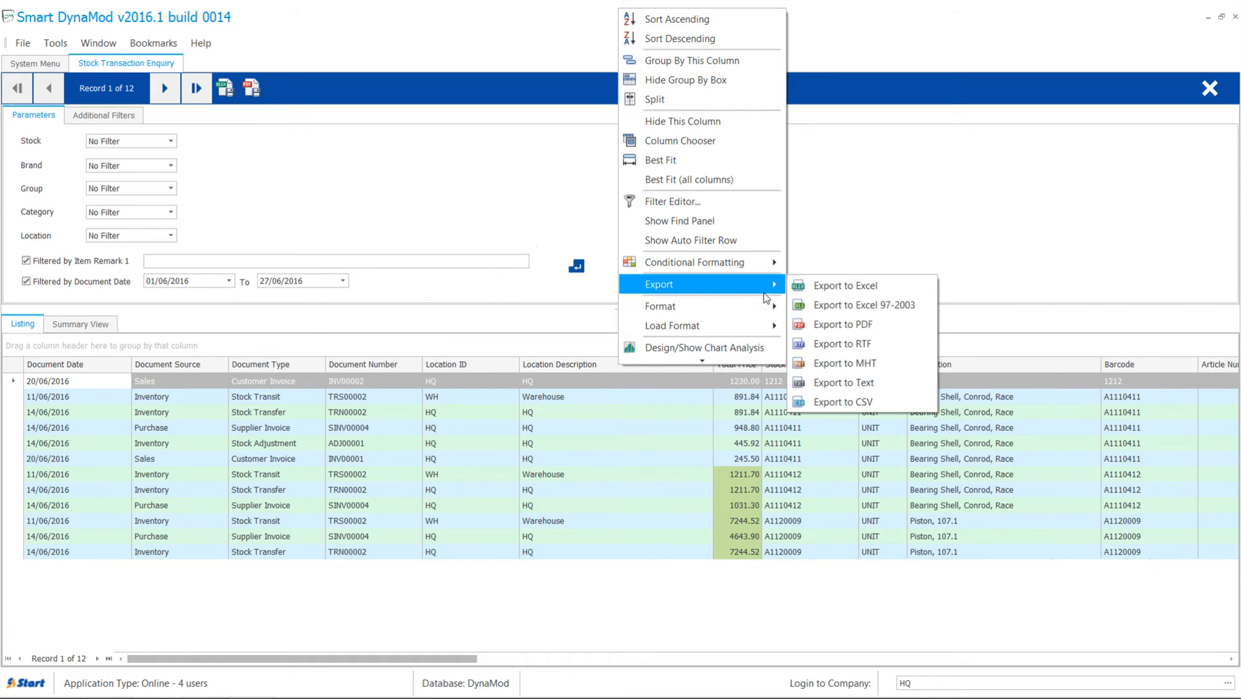
# Step: Export the transaction list to an Excel workbook saved as Data
pyautogui.click(846, 286)
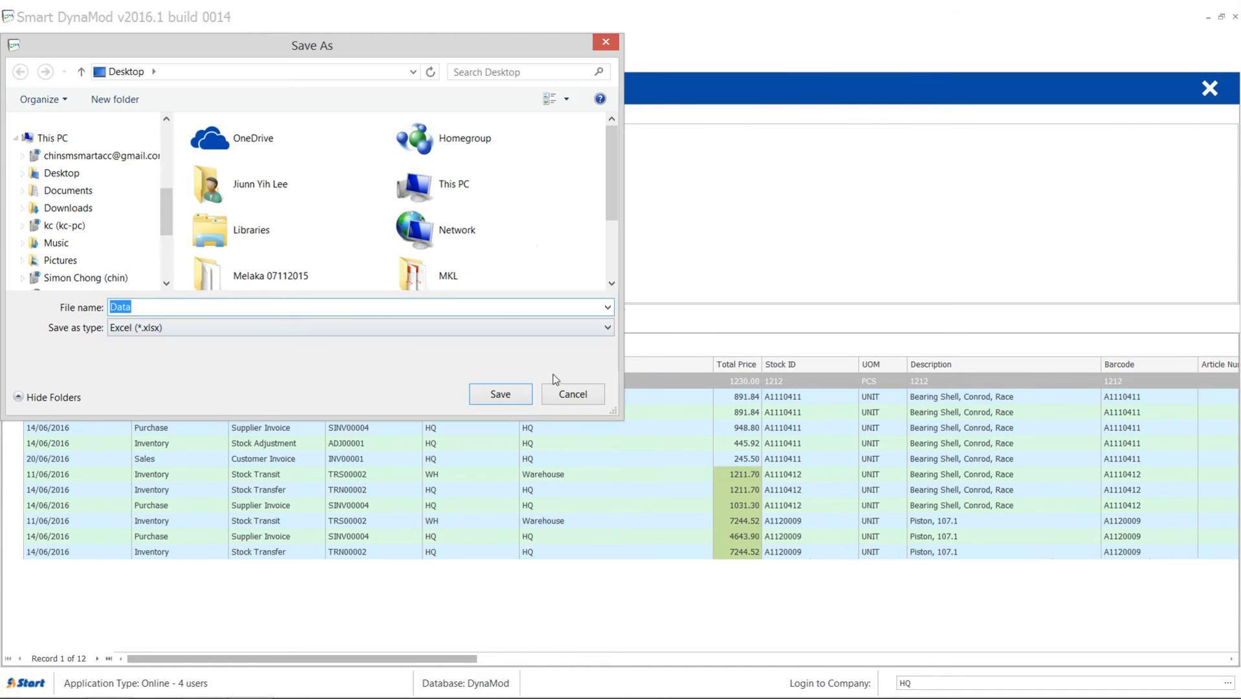
pyautogui.click(500, 393)
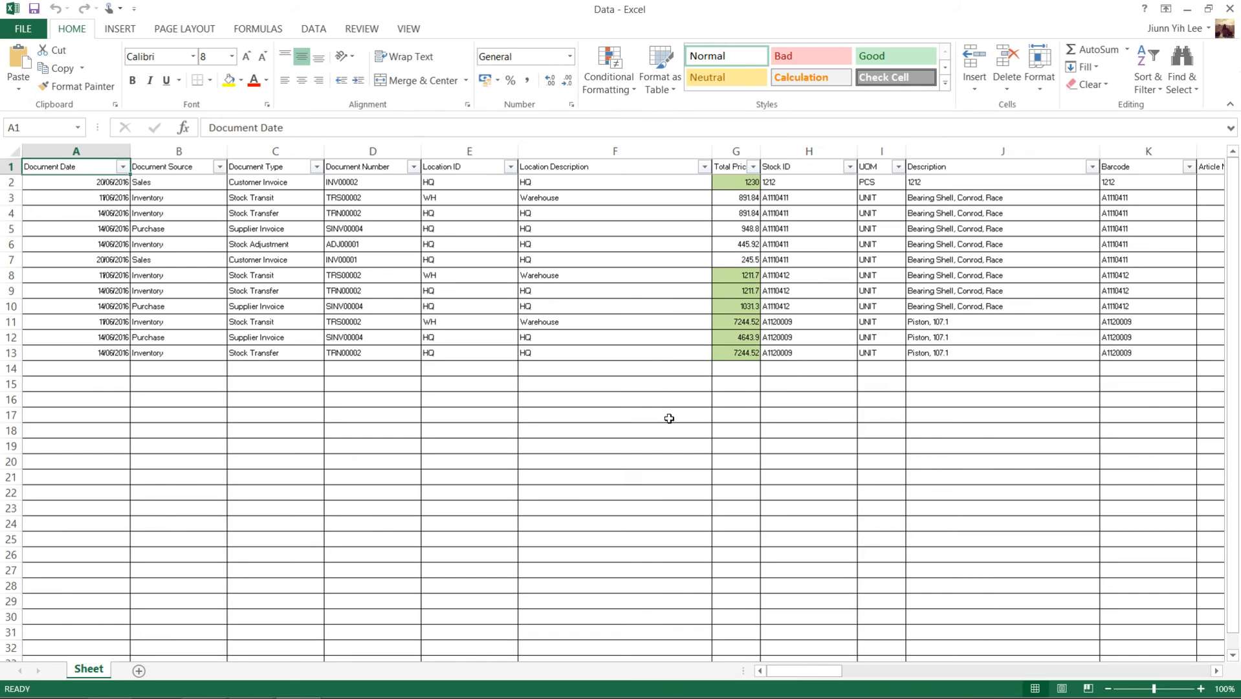